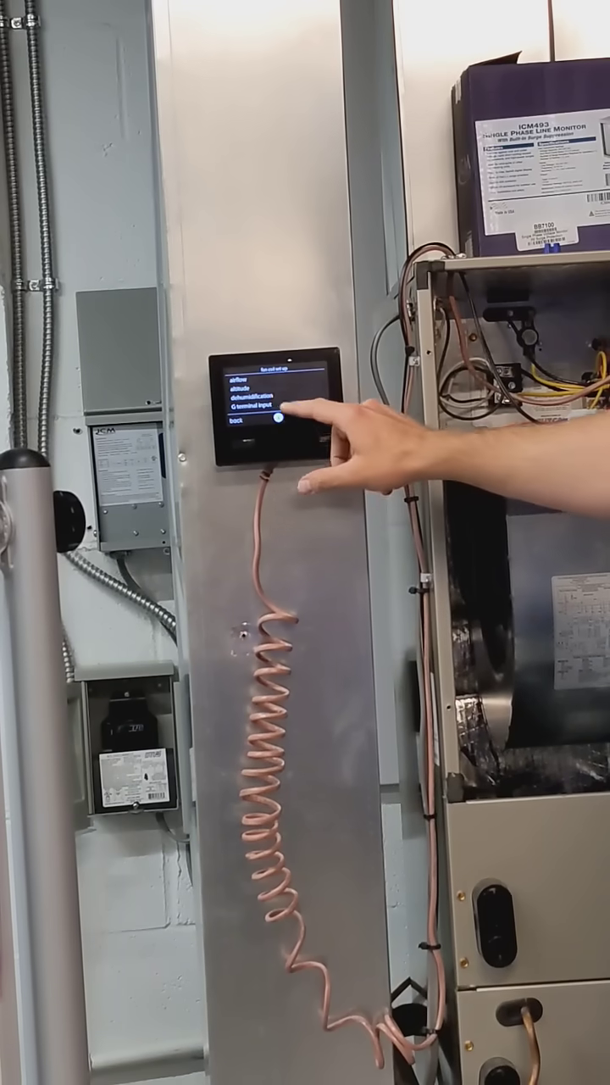
# - Open the G terminal input functions screen from the fan setup menu
pyautogui.click(254, 413)
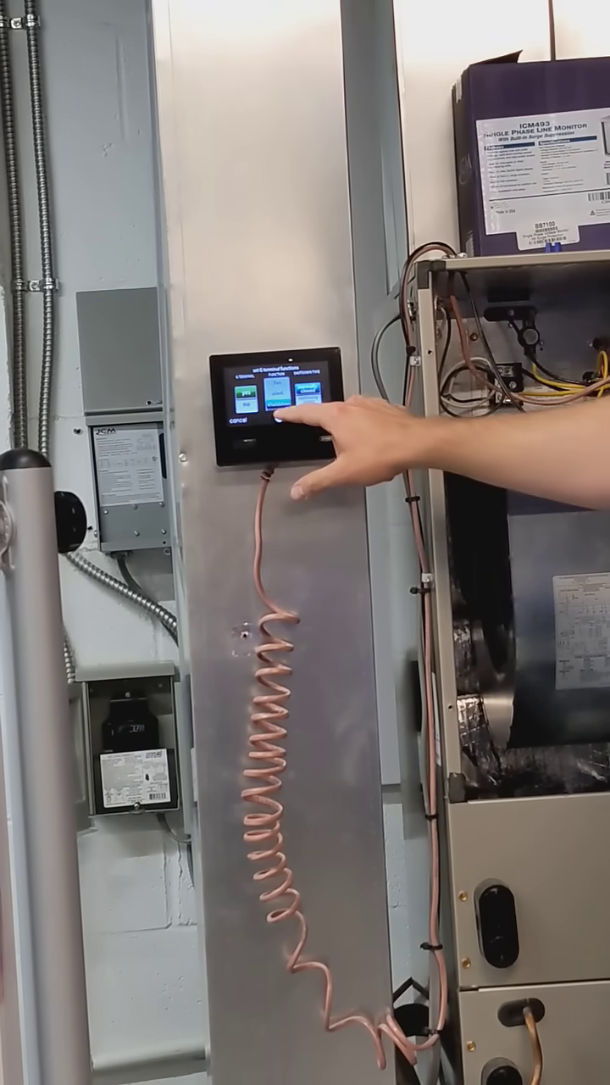